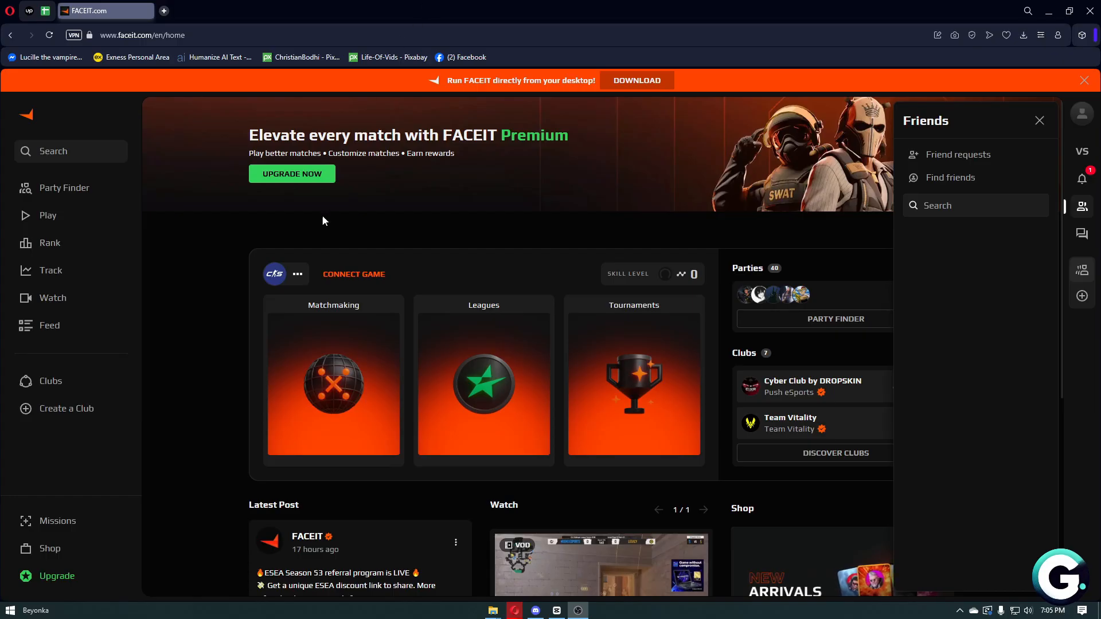
Step: Close the Friends panel and scroll the home dashboard to the latest post, watch and shop sections
left_click(1039, 120)
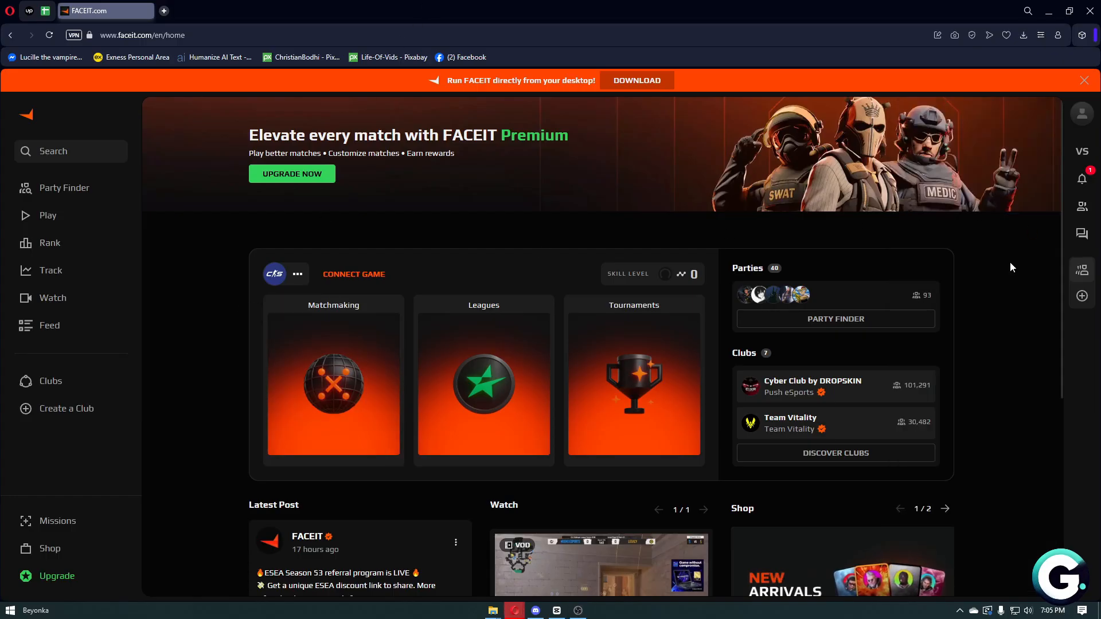
scroll("down", 3)
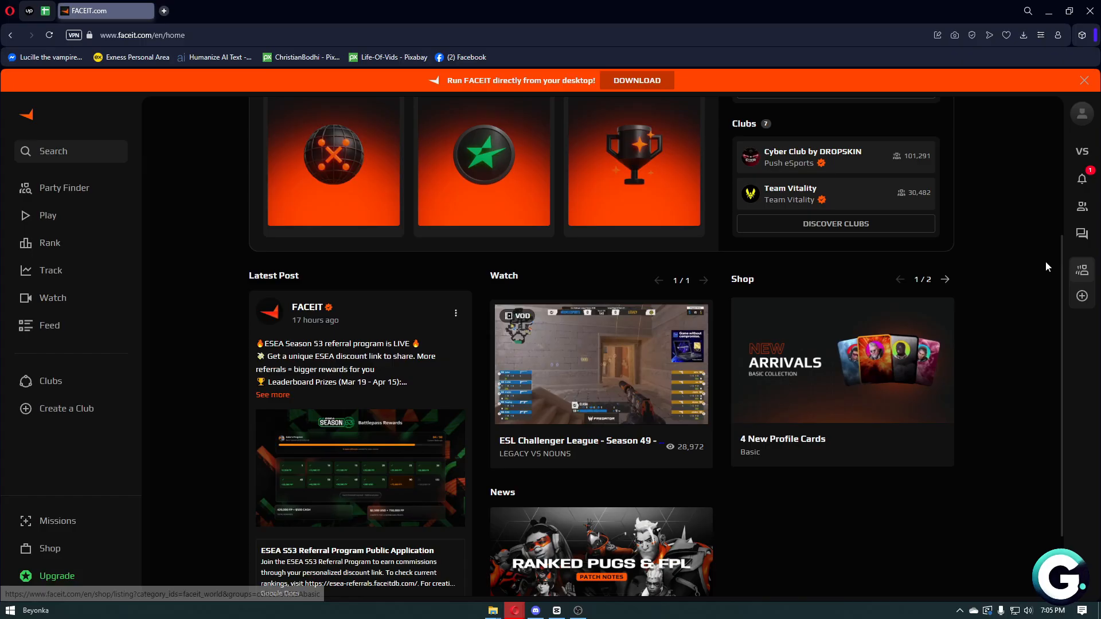
mouse_move(1082, 206)
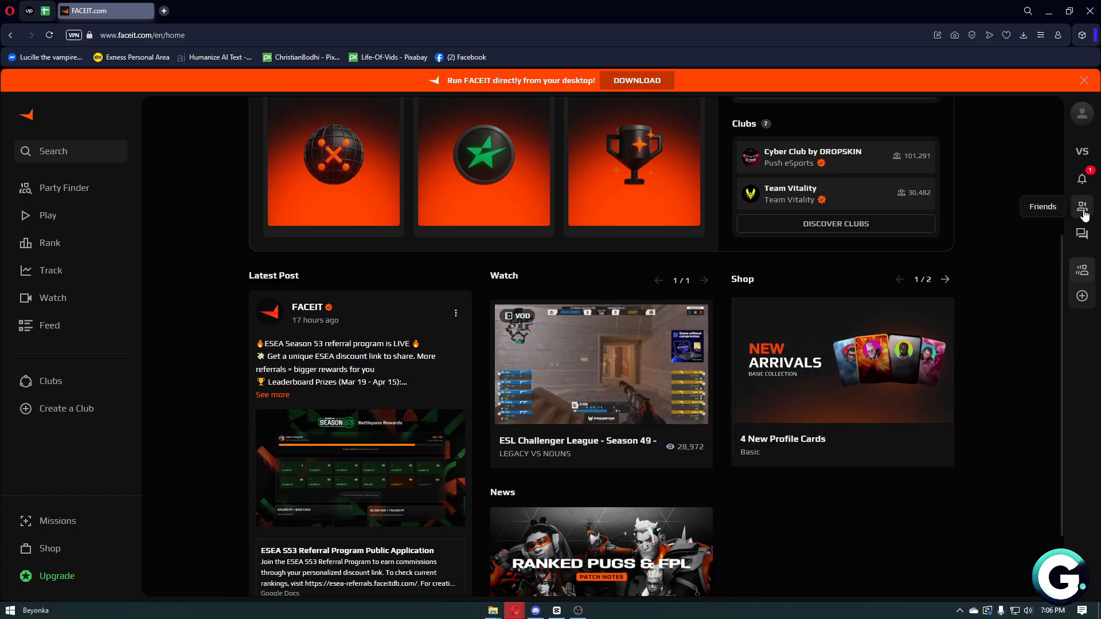
Step: Reopen the Friends panel from the right sidebar and go to Find friends to add new ones
left_click(1082, 206)
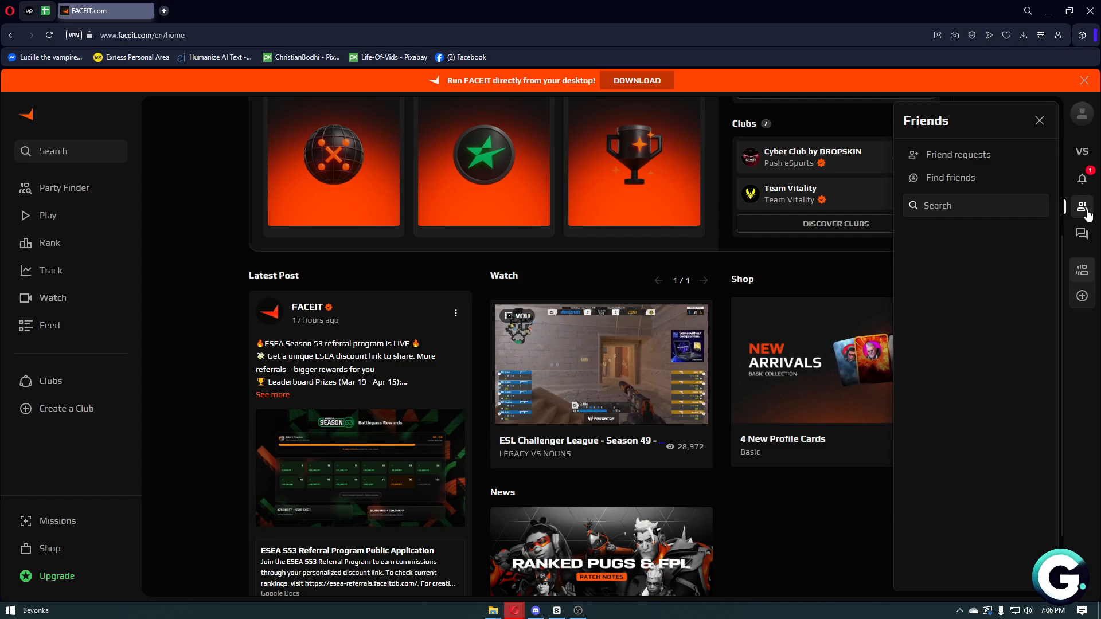
mouse_move(956, 155)
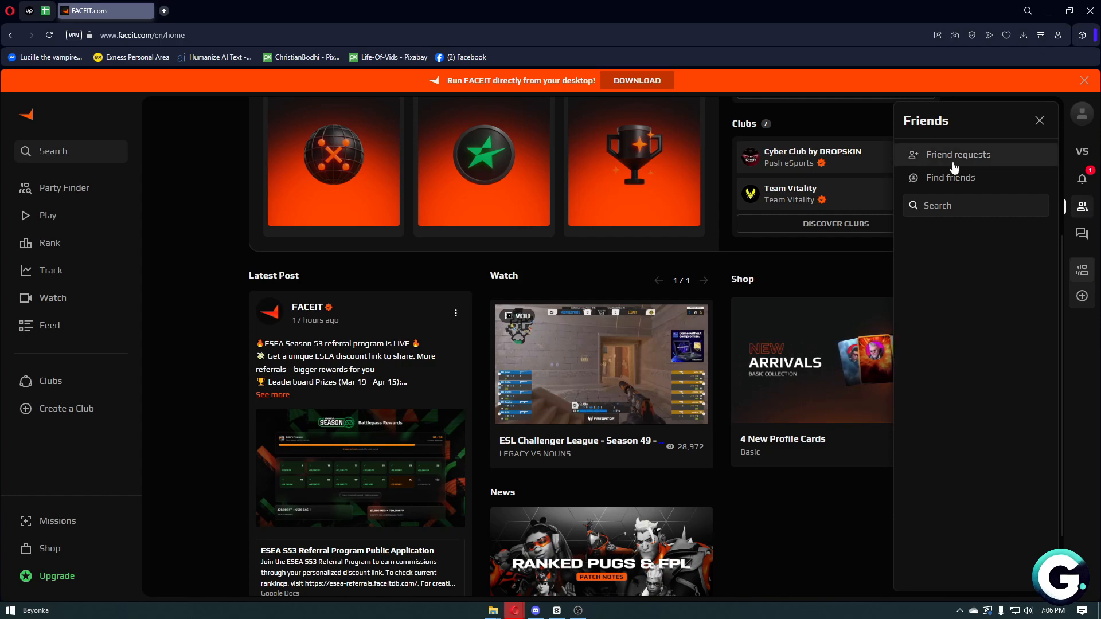
mouse_move(955, 177)
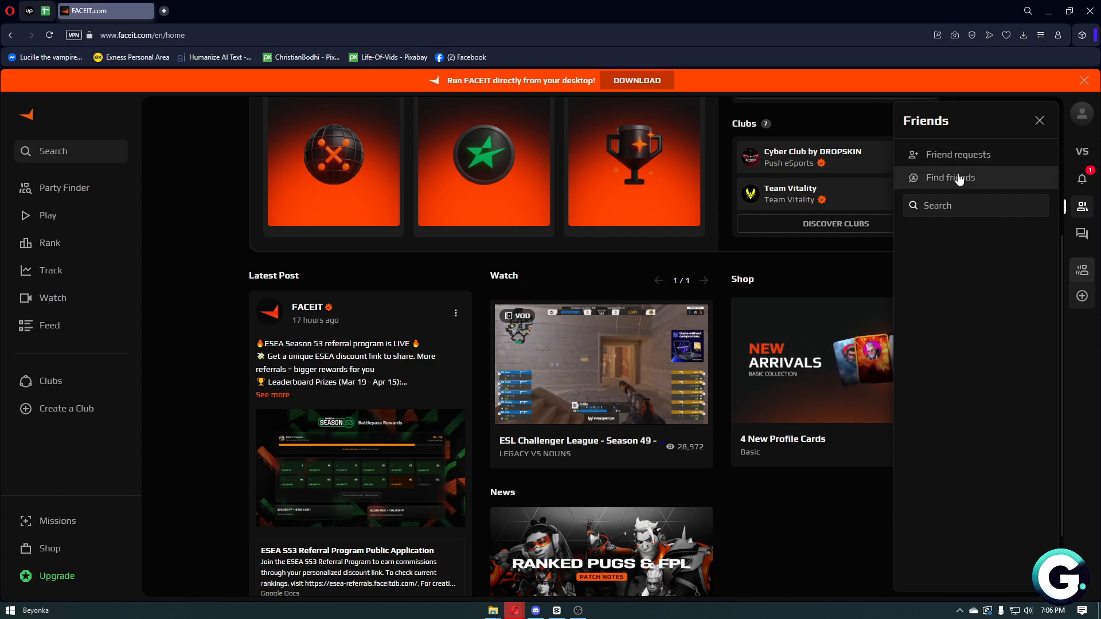
left_click(975, 205)
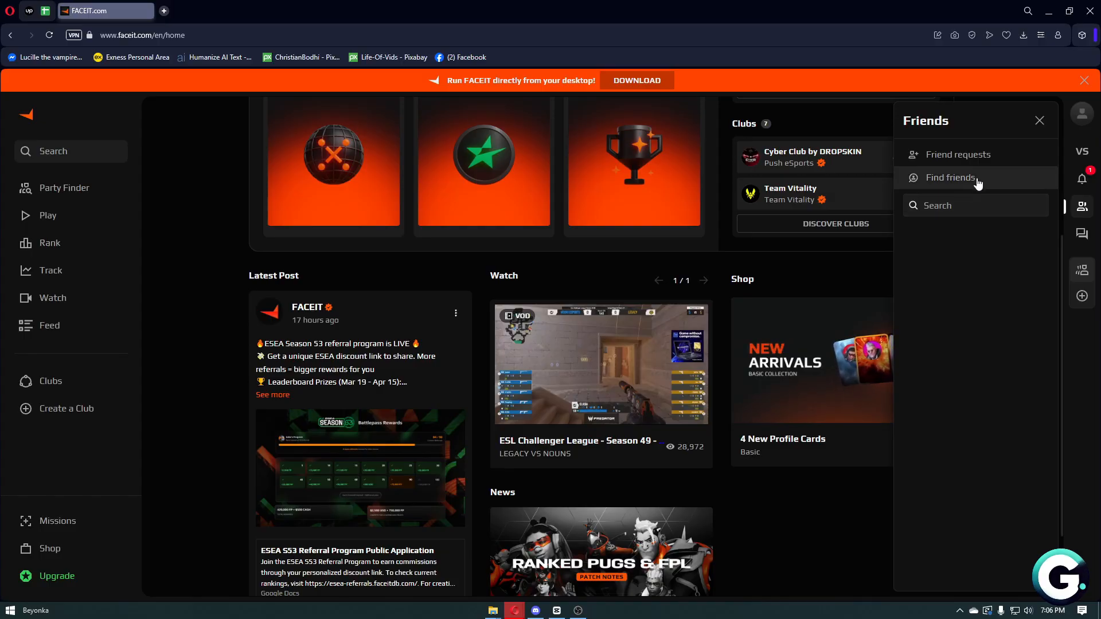
left_click(949, 177)
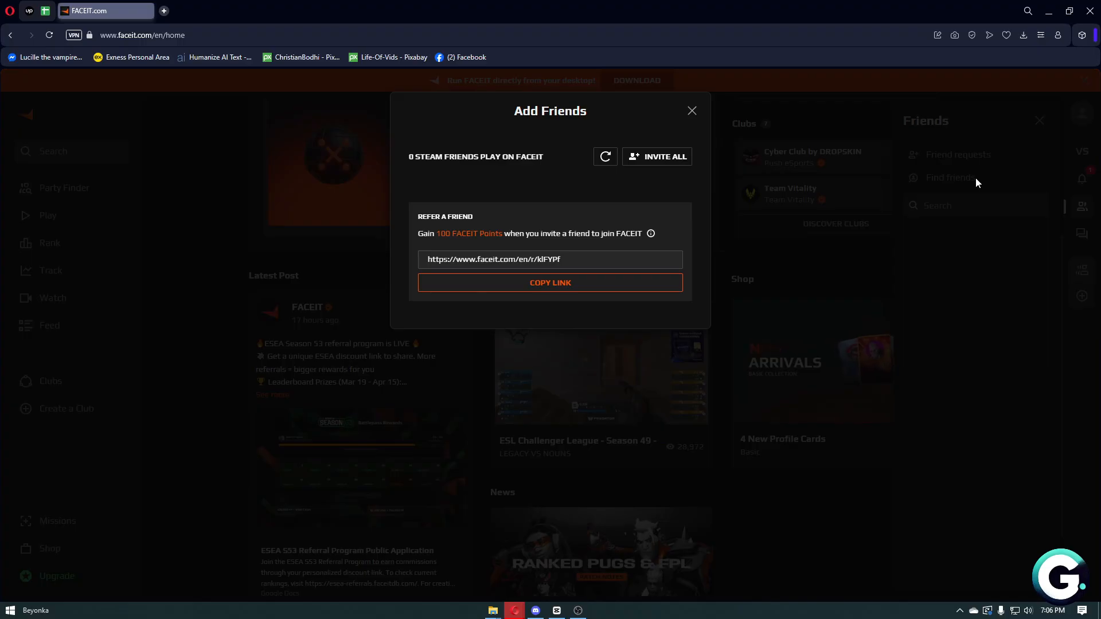
mouse_move(593, 184)
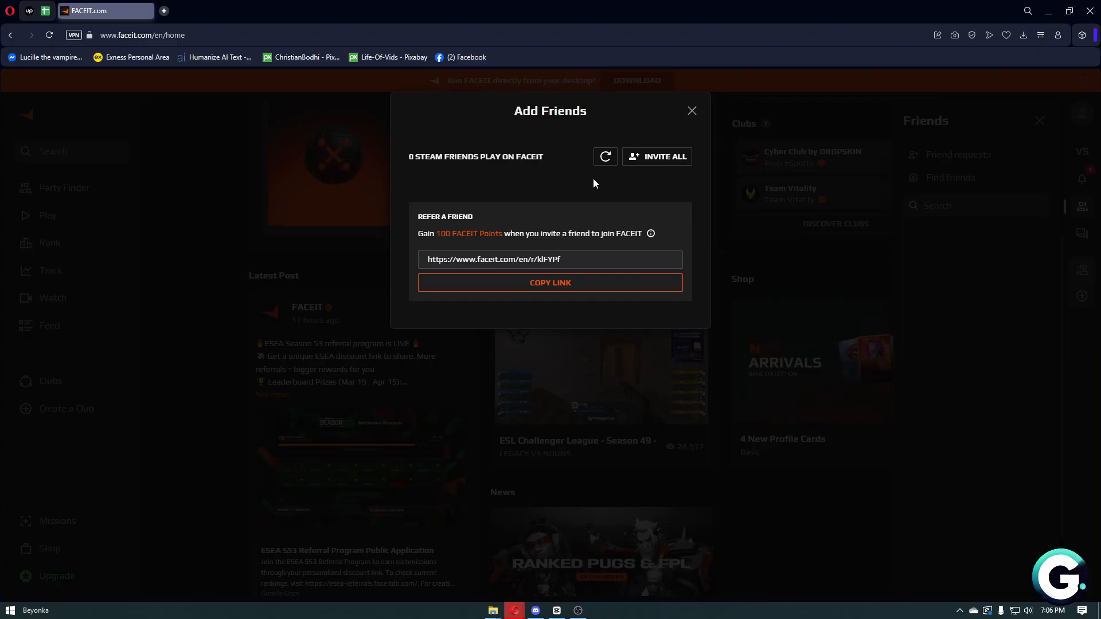
Step: Select the refer-a-friend URL in the Add Friends dialog so it is ready to copy
left_click(595, 259)
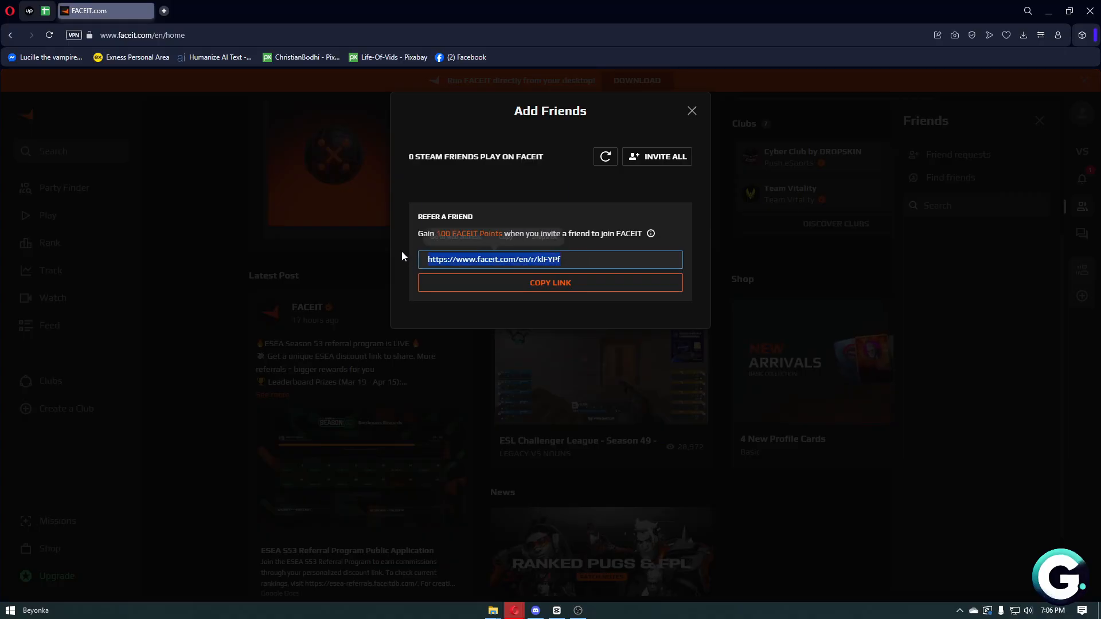
Step: Close the Add Friends dialog and show the Friends panel again over the home dashboard
left_click(691, 111)
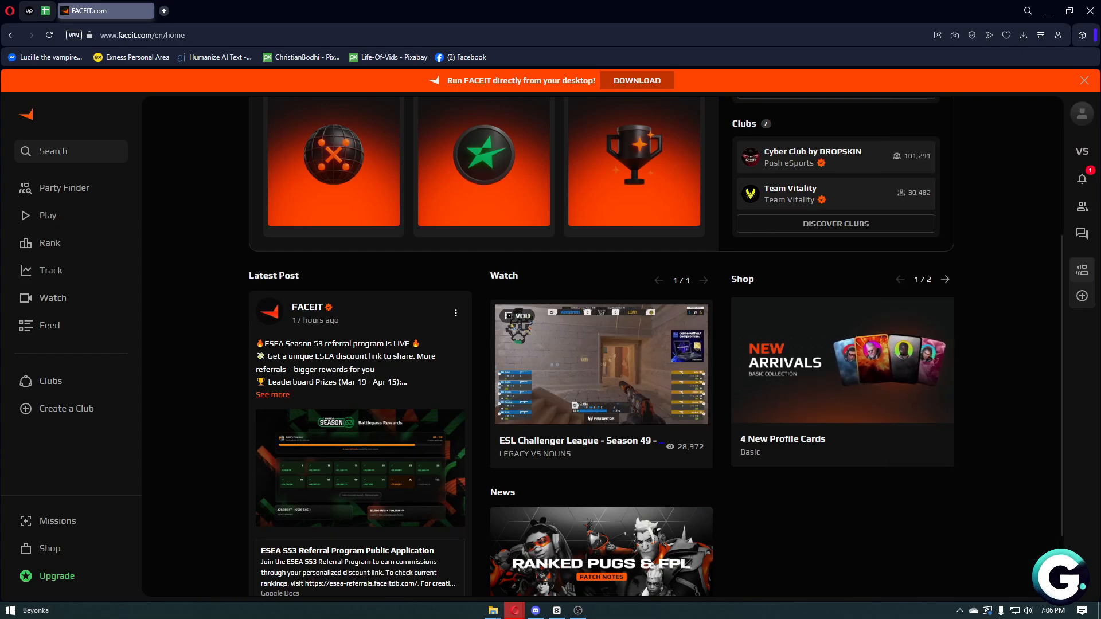
left_click(1082, 207)
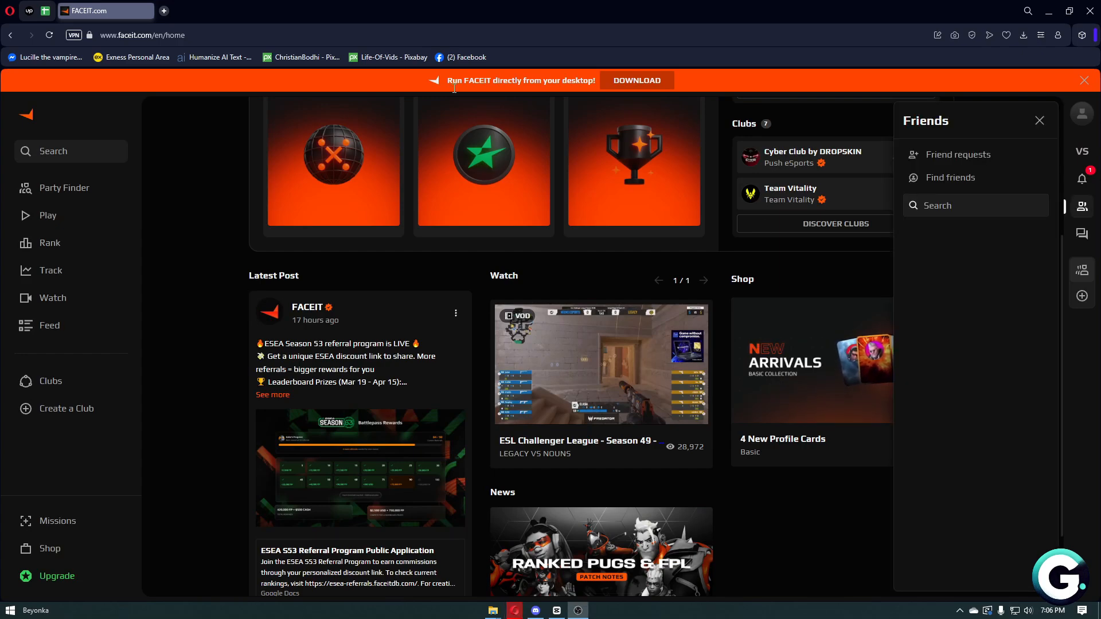
mouse_move(469, 197)
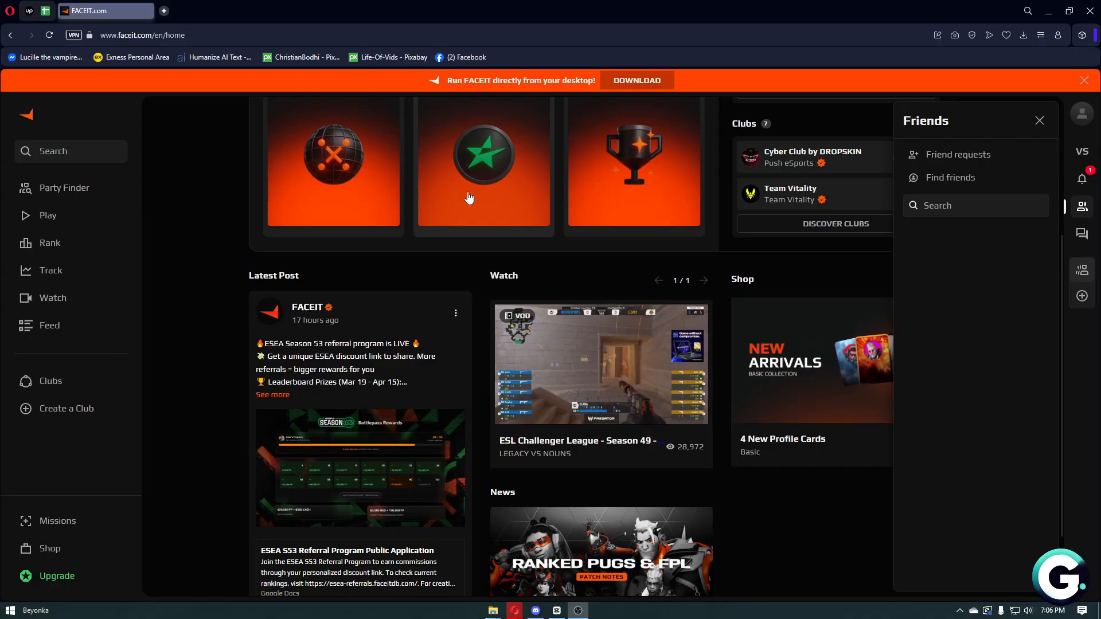
scroll("down", 3)
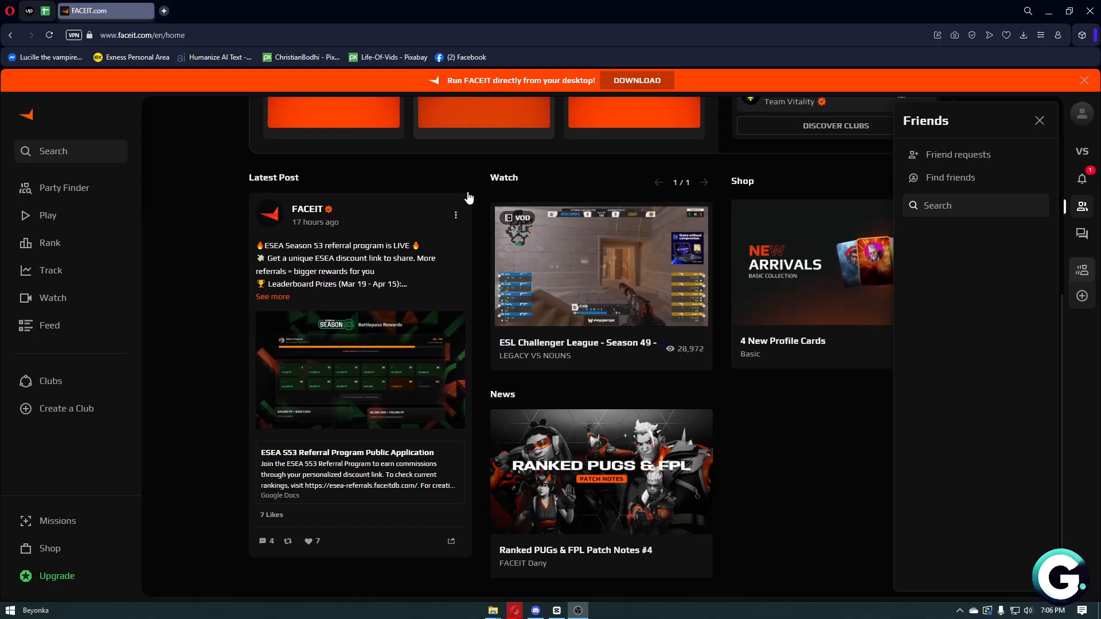
scroll("up", 3)
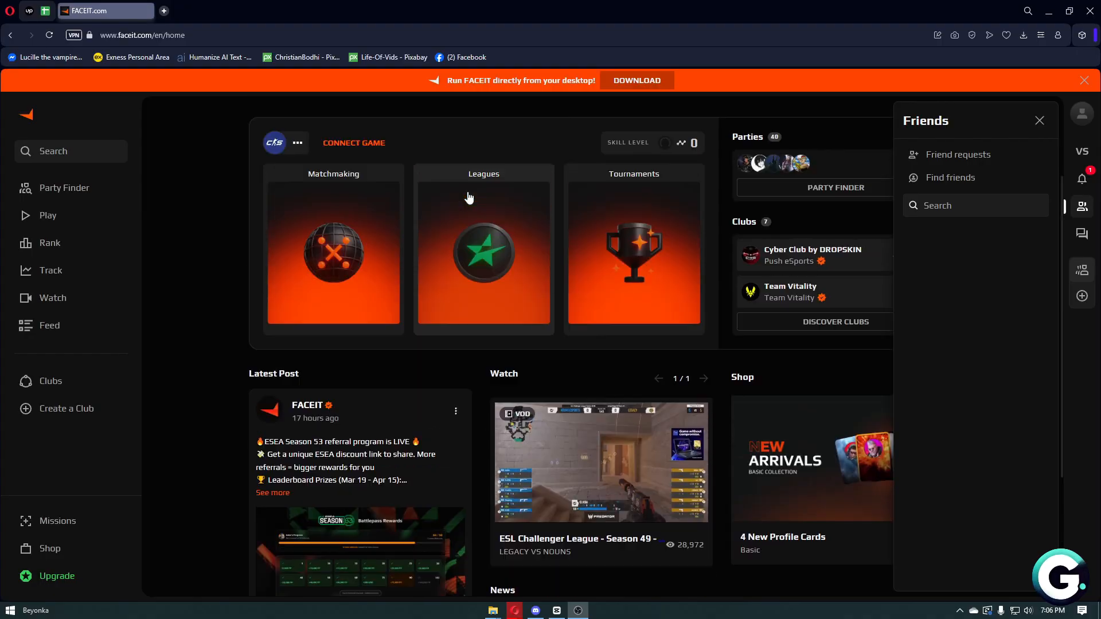